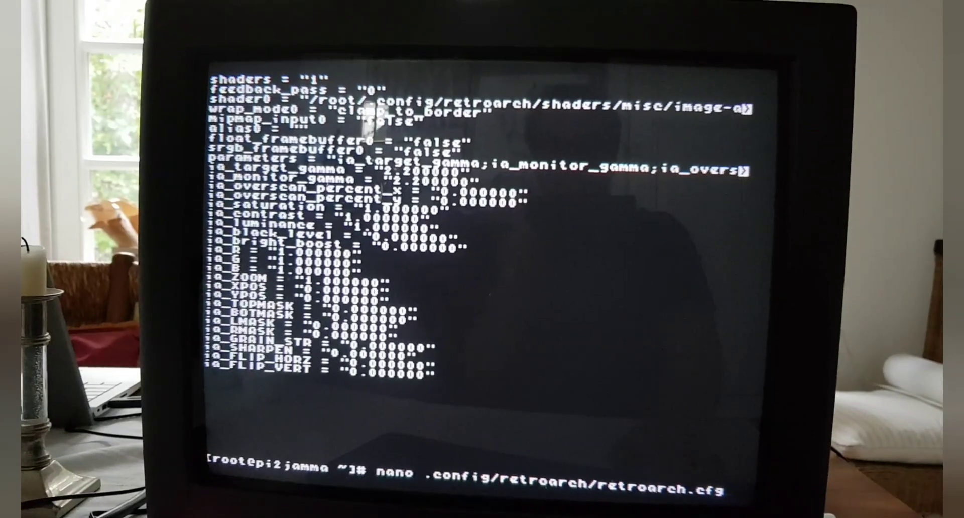
Step: Open .config/retroarch/retroarch.cfg in nano and search for "shad" to find the shader setting
key("Enter")
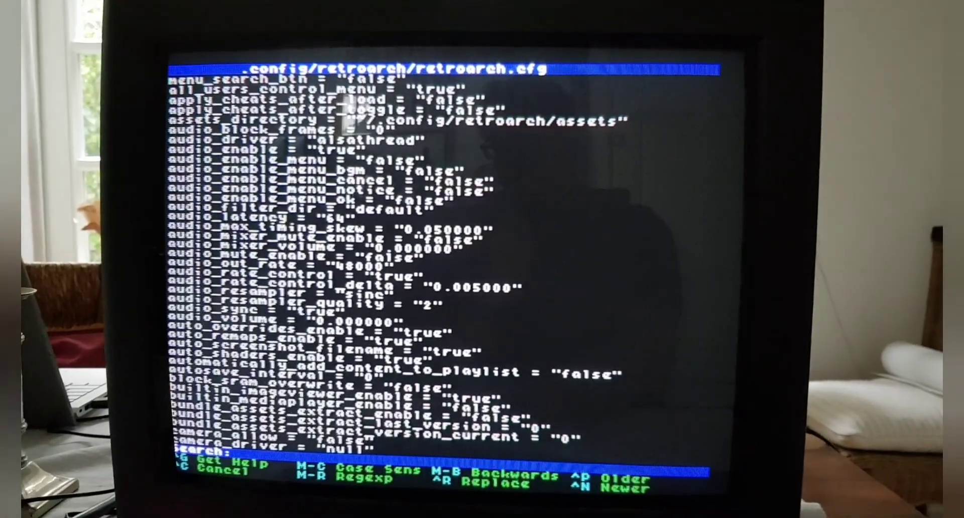
type("shad")
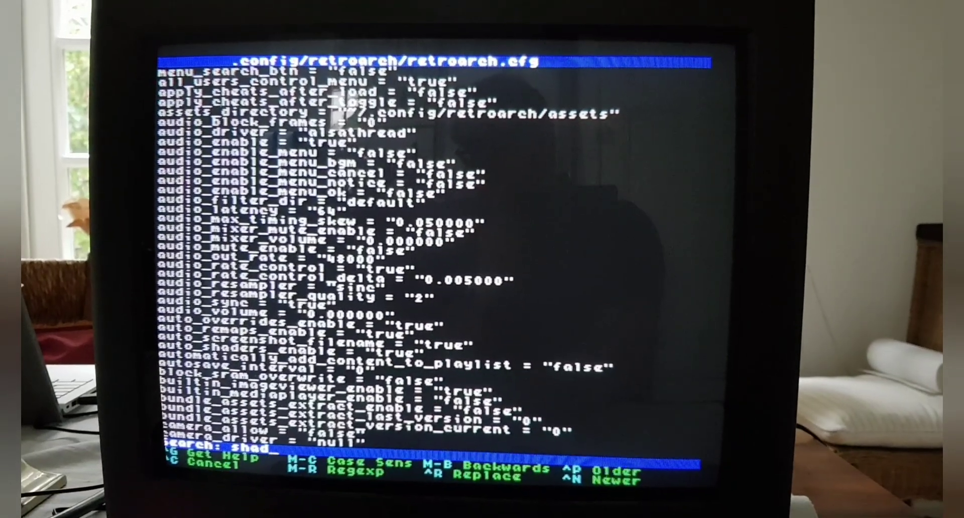